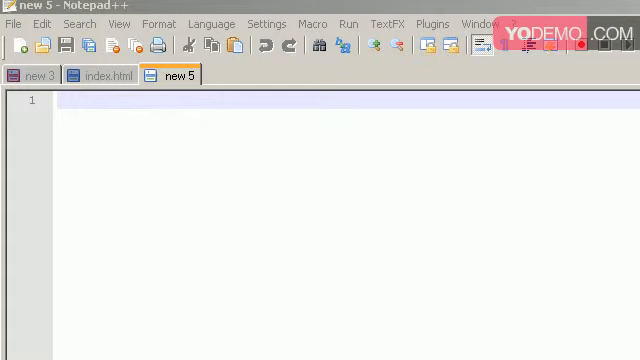
Step: Switch to the DOCTYPE notes tab and scroll down to the XHTML 1.0 Transitional declaration
click(33, 75)
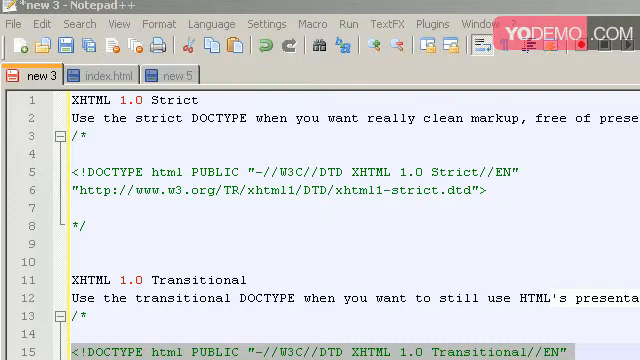
mouse_move(610, 90)
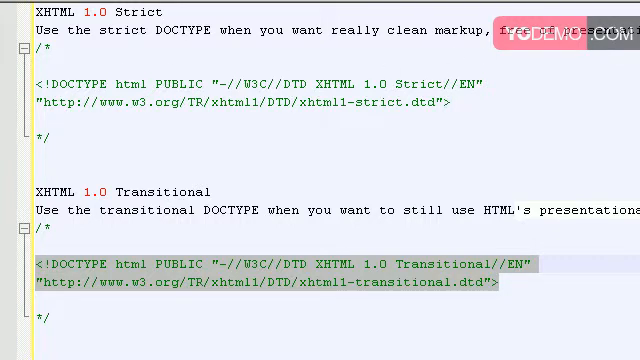
scroll(down, 3)
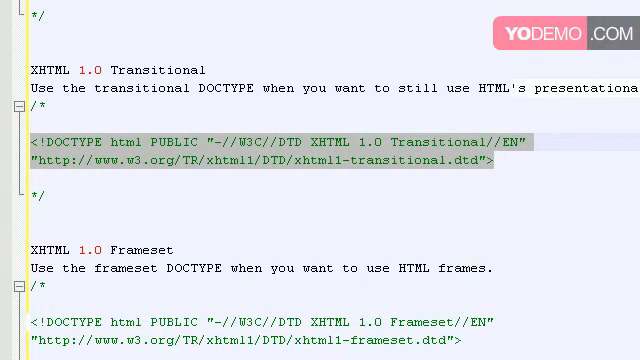
scroll(down, 3)
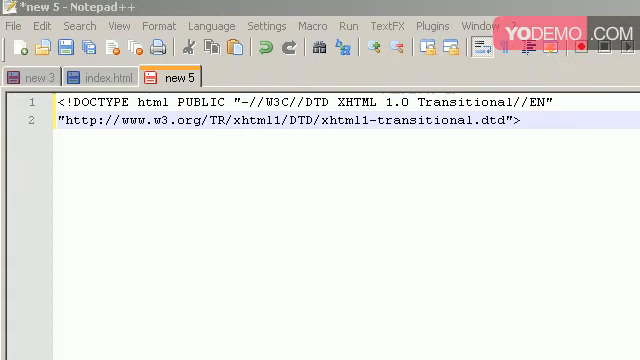
Step: Open the Language menu to apply HTML syntax highlighting to the pasted DOCTYPE
click(210, 25)
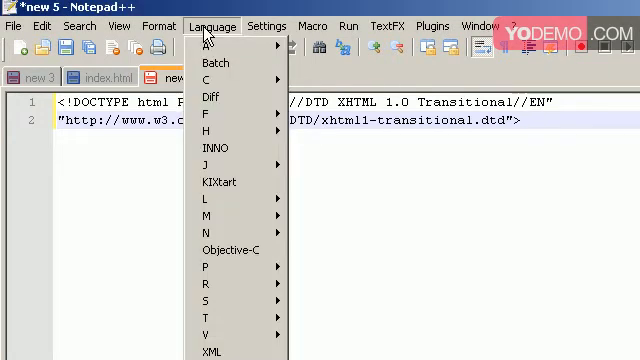
mouse_move(209, 141)
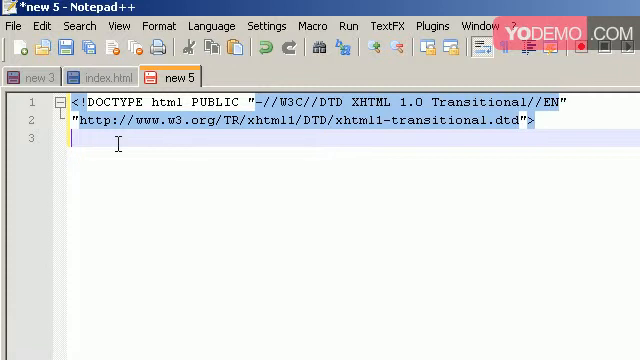
text(<)
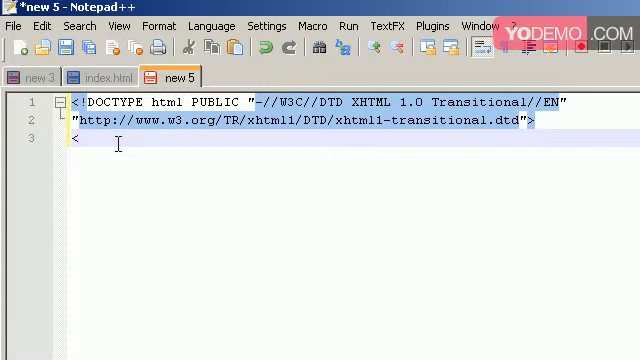
text(>)
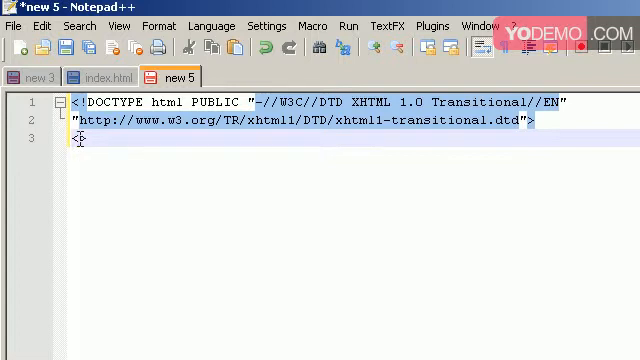
text(html>)
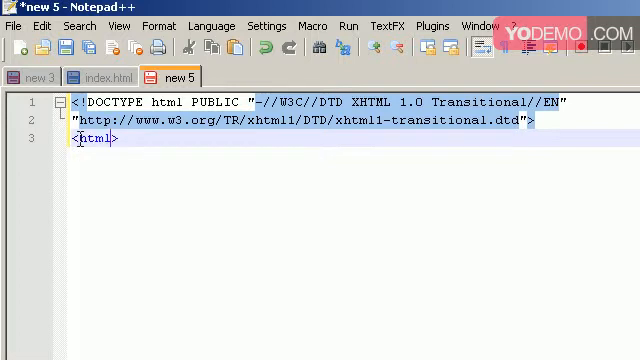
text(" ")
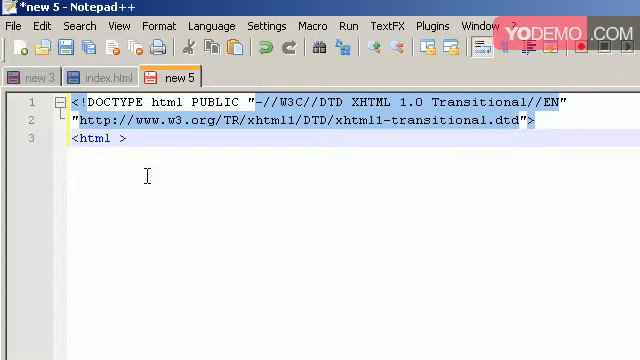
text(sml)
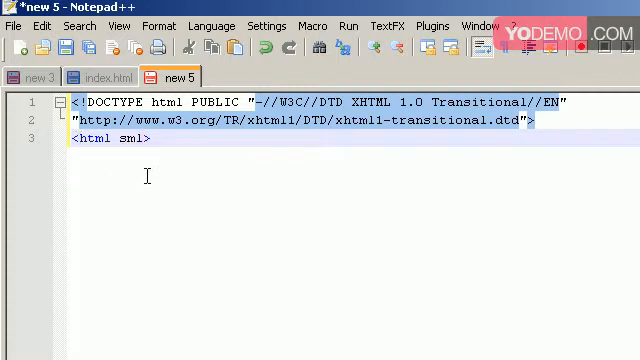
text(xmlns)
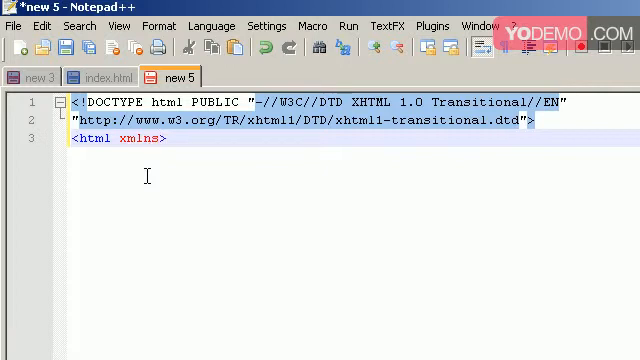
text(=")
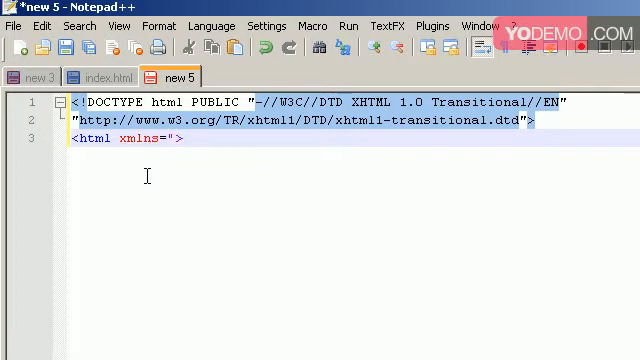
text(")
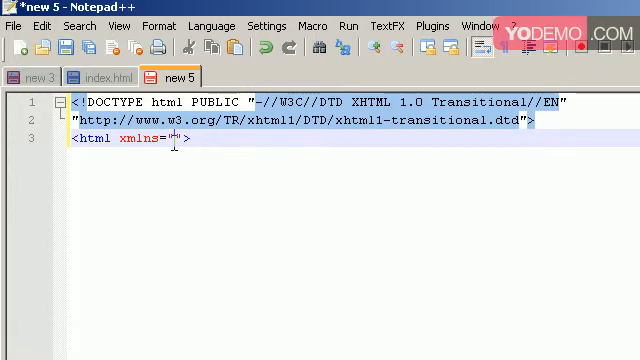
text("")
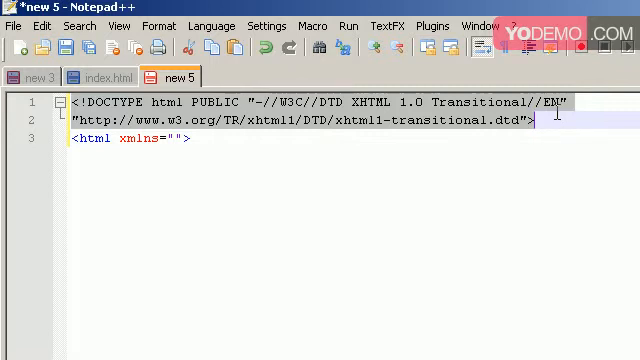
text(http://www.w3.org/1999/xhtml)
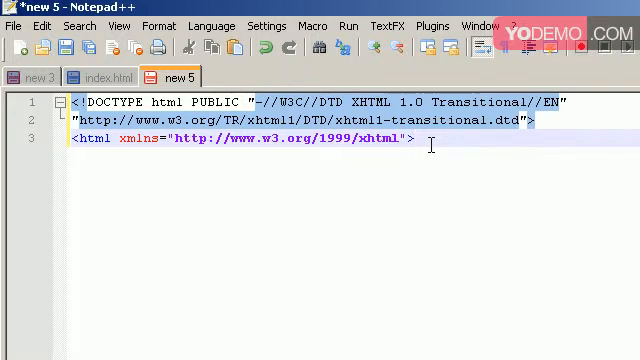
Step: Add a closing </html> tag on line six, leaving blank lines inside the element
key(Enter)
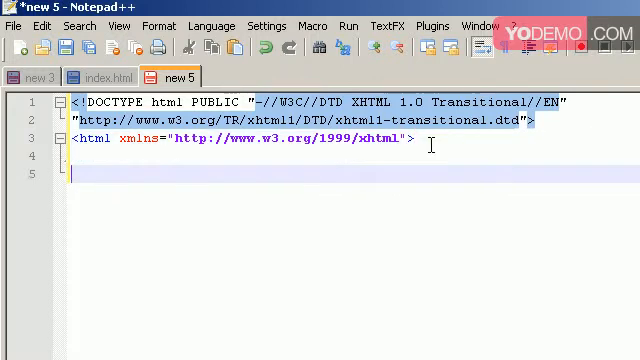
text(<)
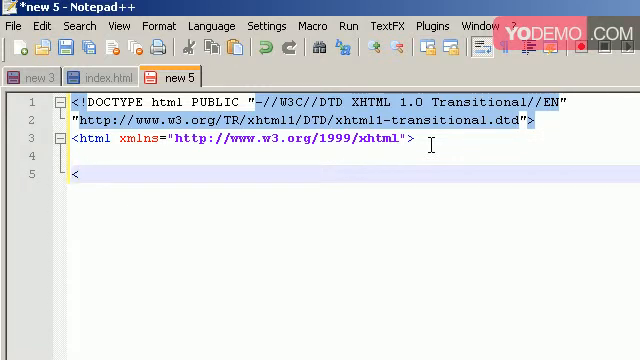
text(/)
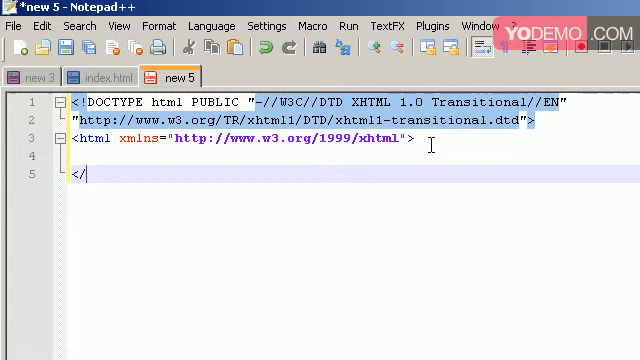
text(html>)
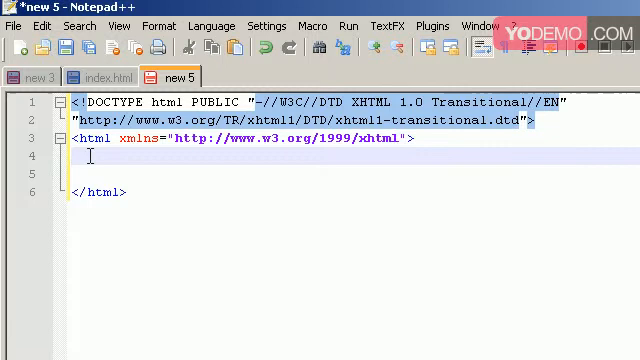
Step: Add <head></head> inside html with <title>hello</title> between the head tags
text(<)
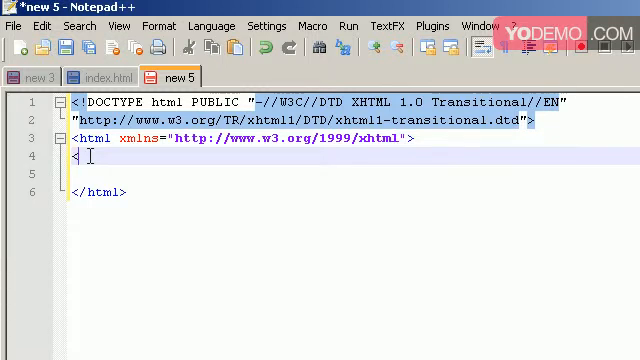
text(head)
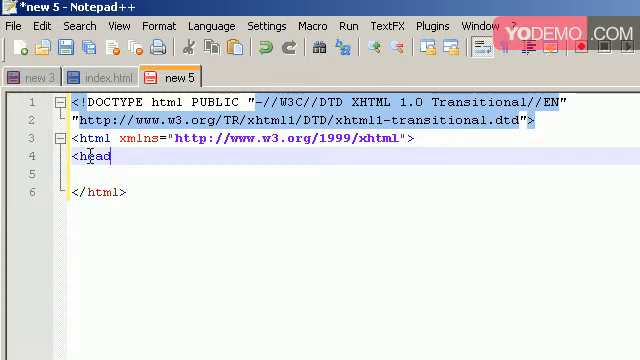
text(>)
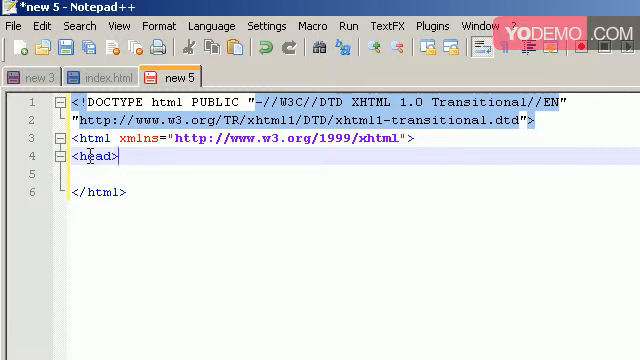
text(</h)
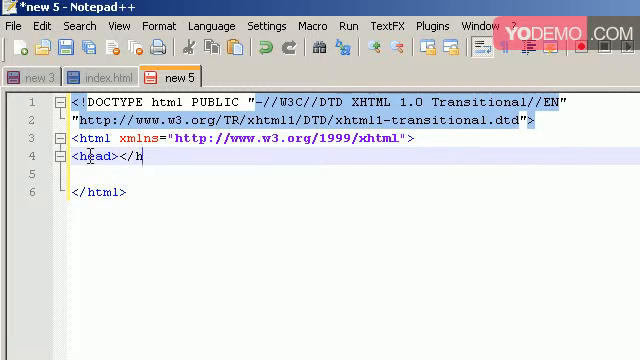
key(Enter)
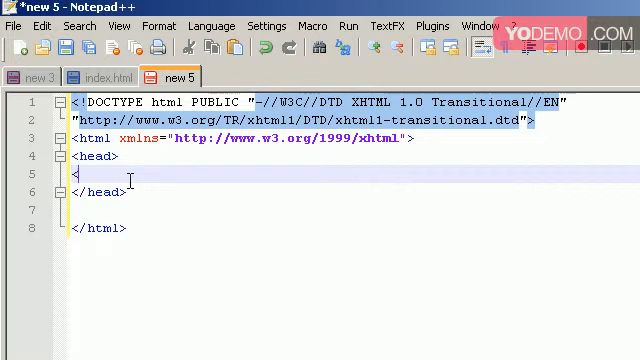
text(<title></title>)
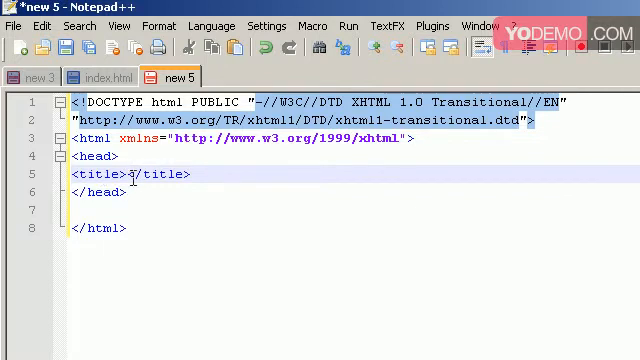
text(Helo)
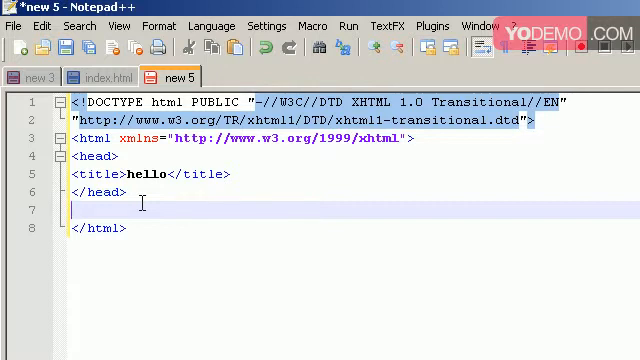
Step: Type <body></body> after the head with 'hello' between the tags
text(<)
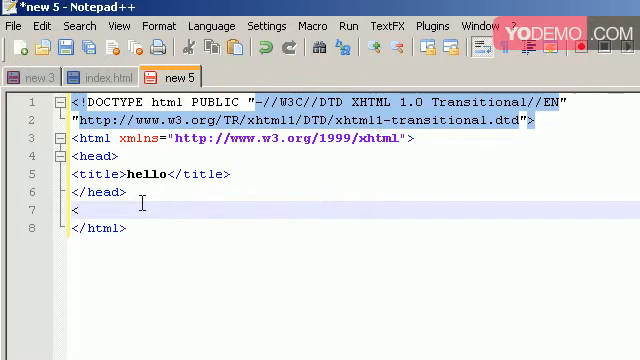
text(body>)
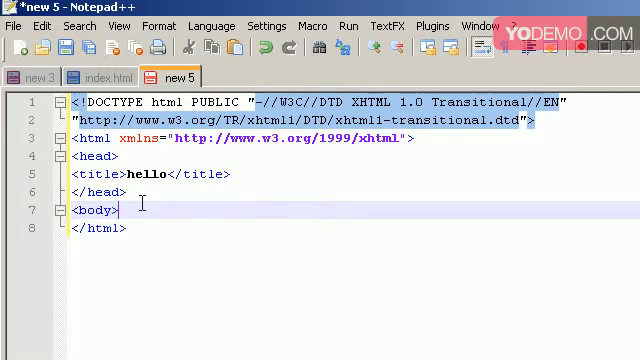
text(</)
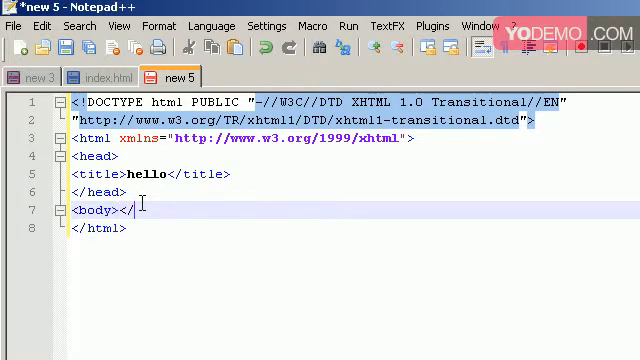
text(body>)
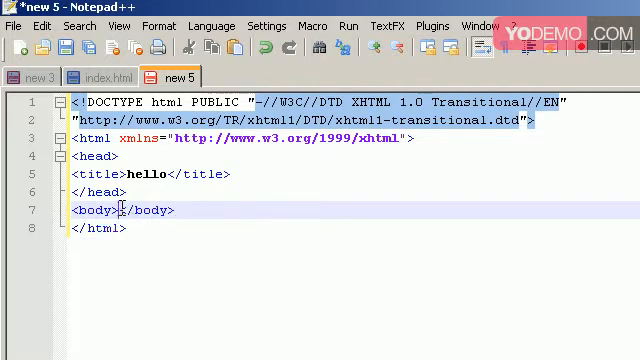
text(h)
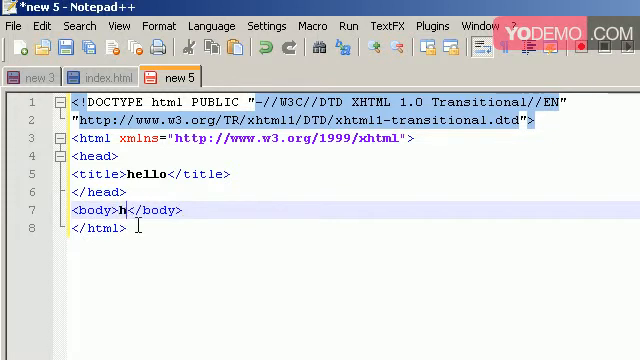
text(ello)
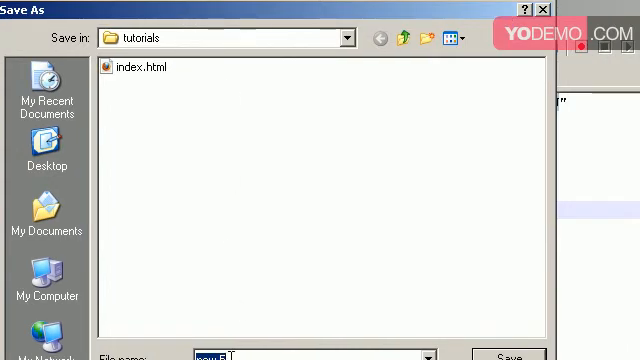
mouse_move(165, 322)
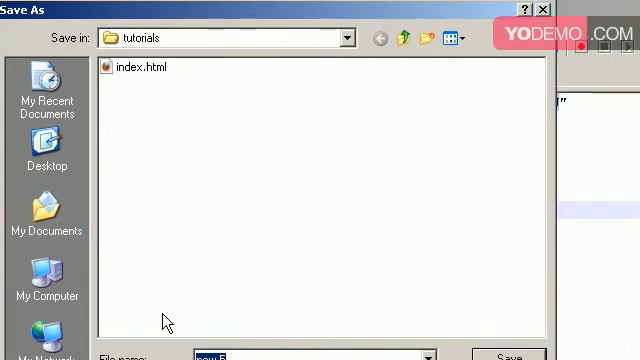
Step: Save the page as hello.html in the tutorials folder, then open the Run menu
text(hello)
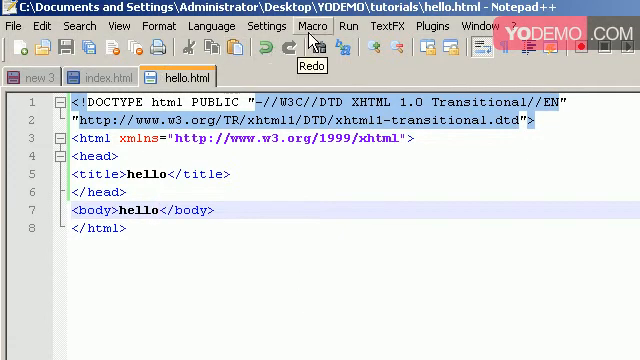
click(349, 26)
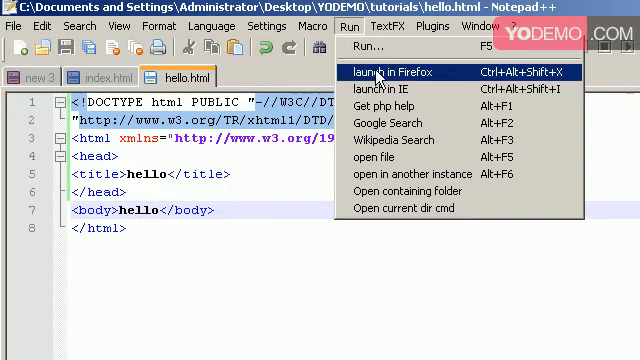
Step: Launch hello.html in Firefox from the Run menu
click(394, 70)
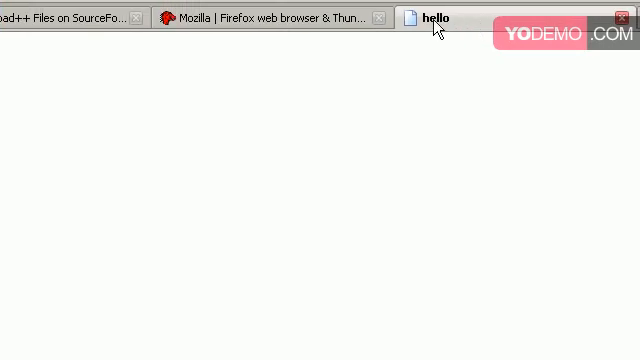
mouse_move(443, 18)
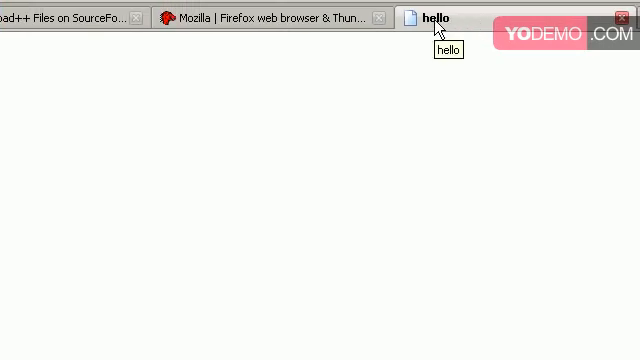